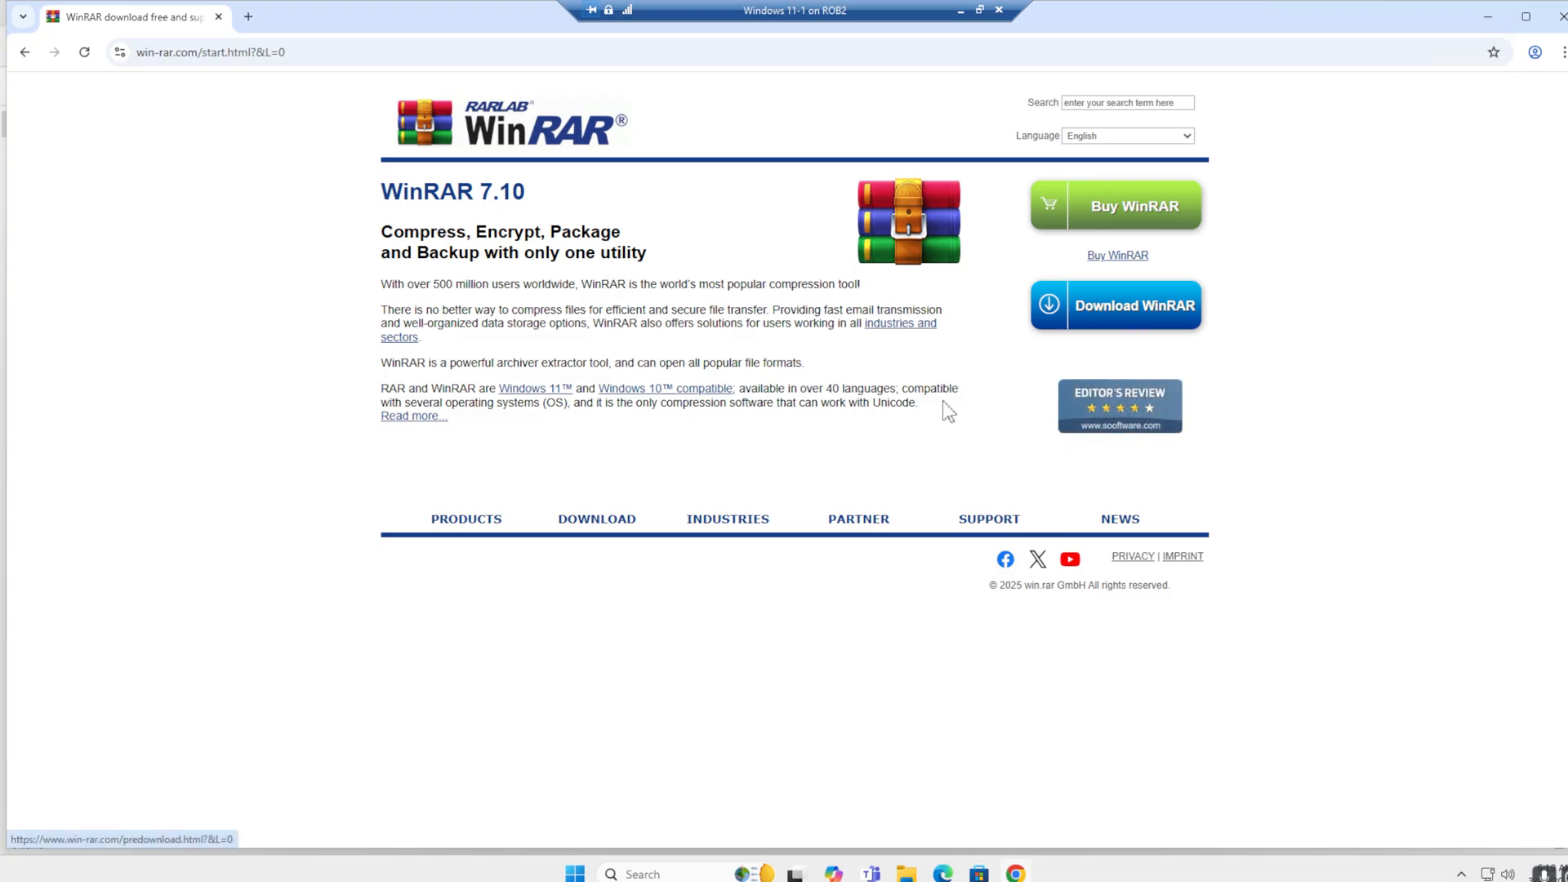
Step: Reach the WinRAR download list and browse the Language, Version, Platform and Architecture filters, leaving all at All
click(1113, 305)
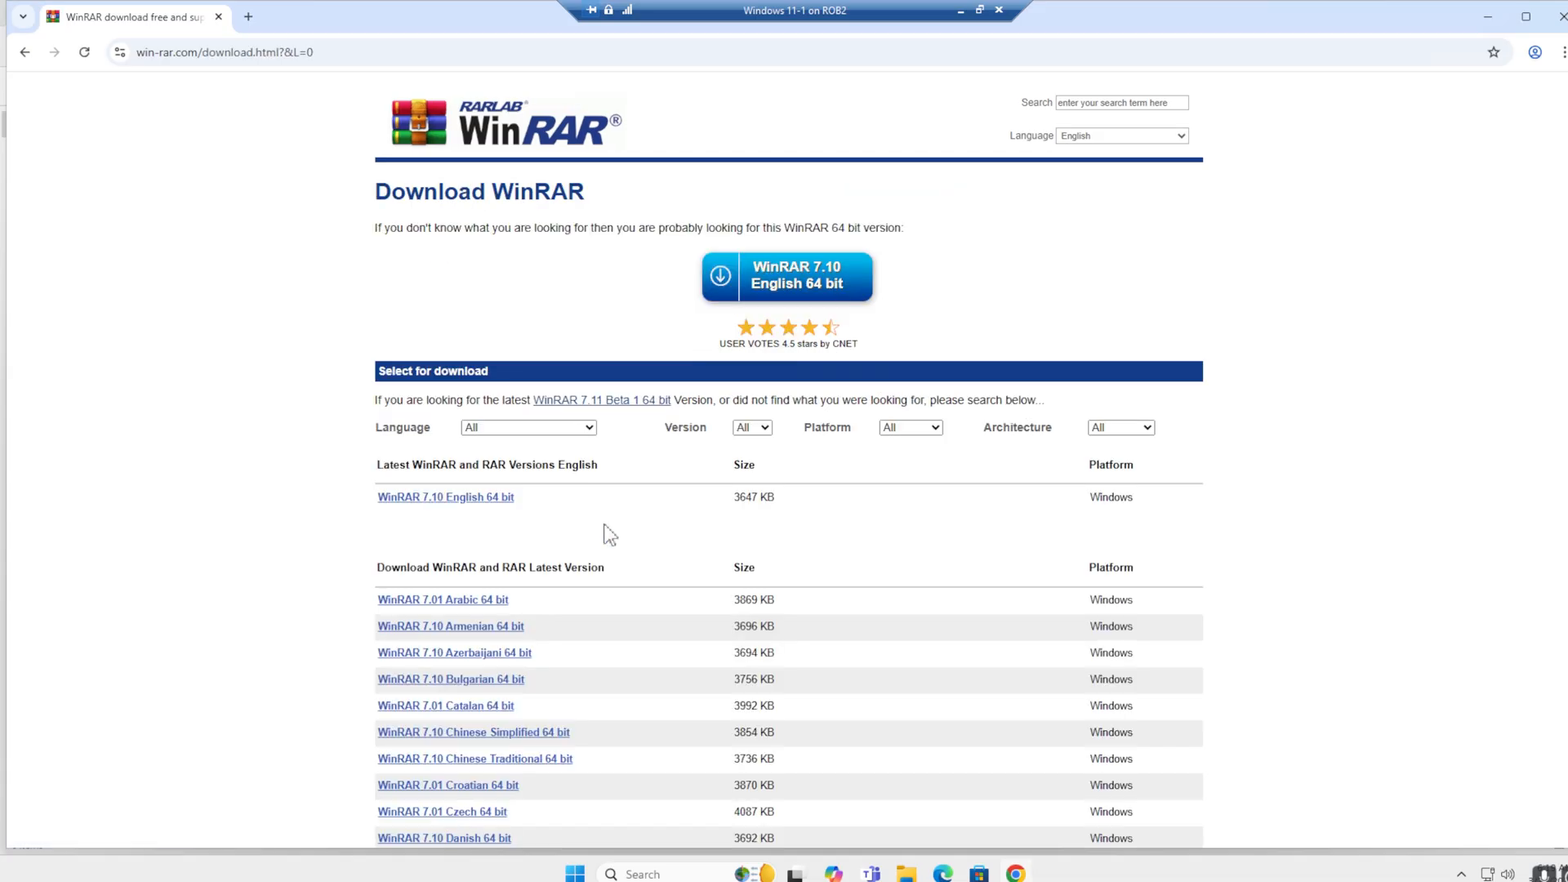
scroll(down, 3)
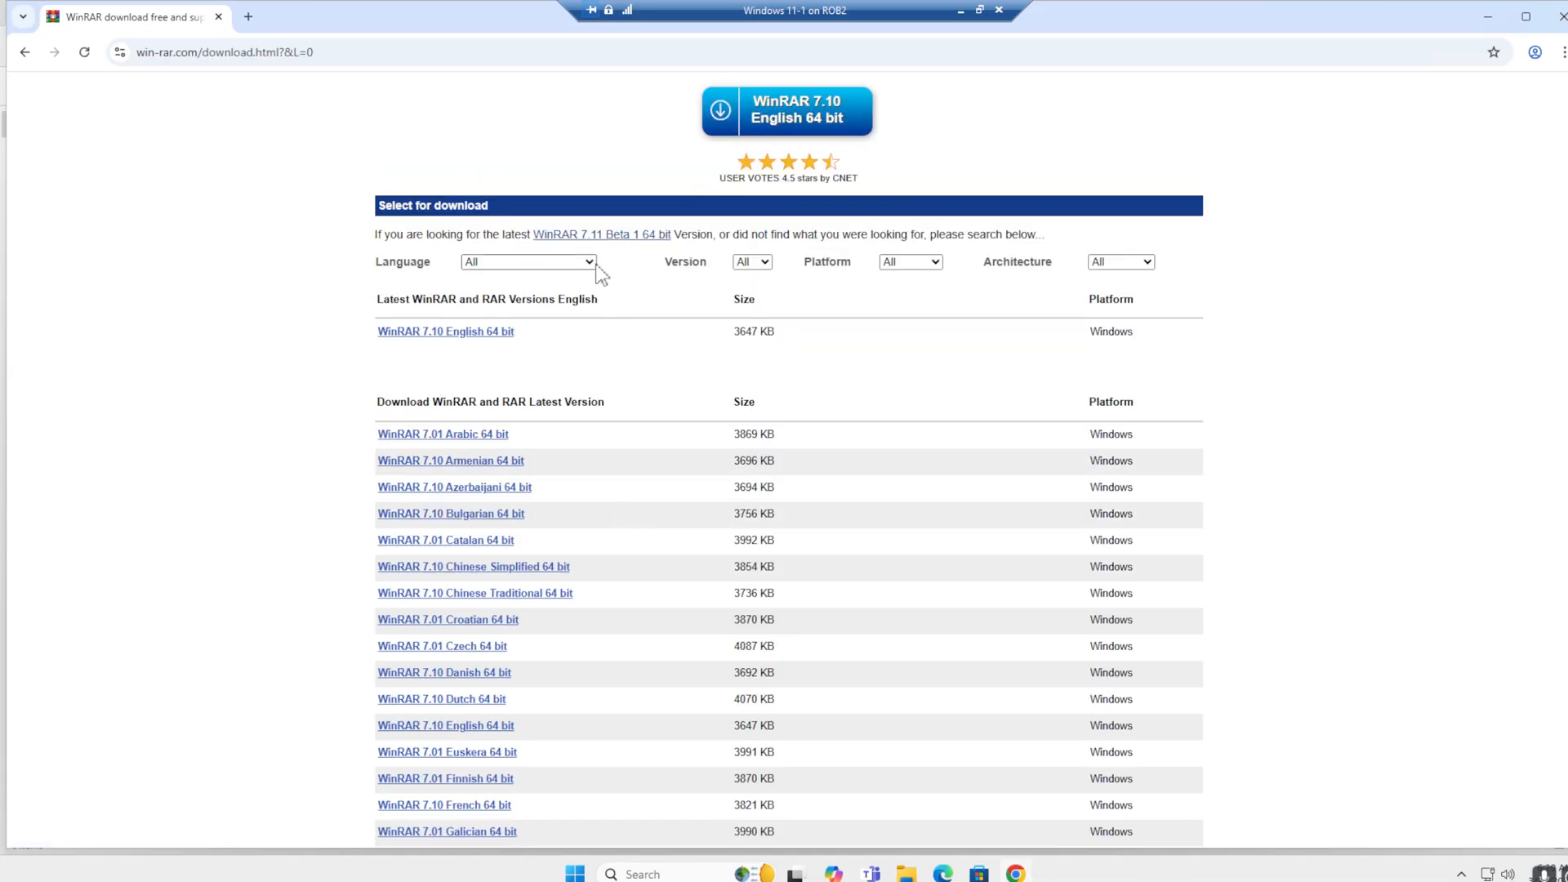
click(527, 262)
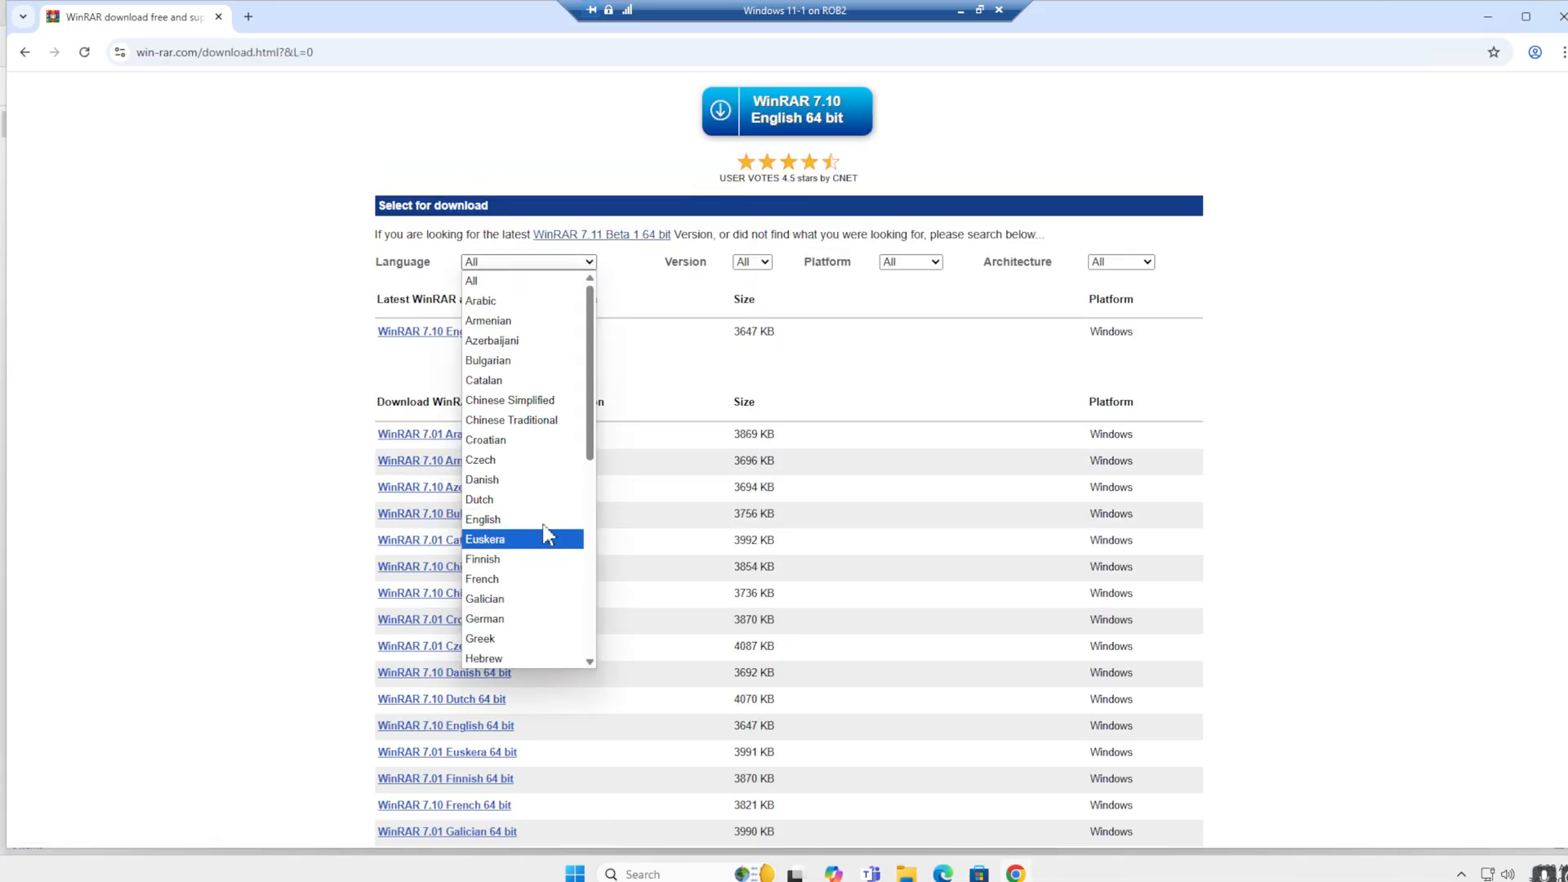
mouse_move(542, 519)
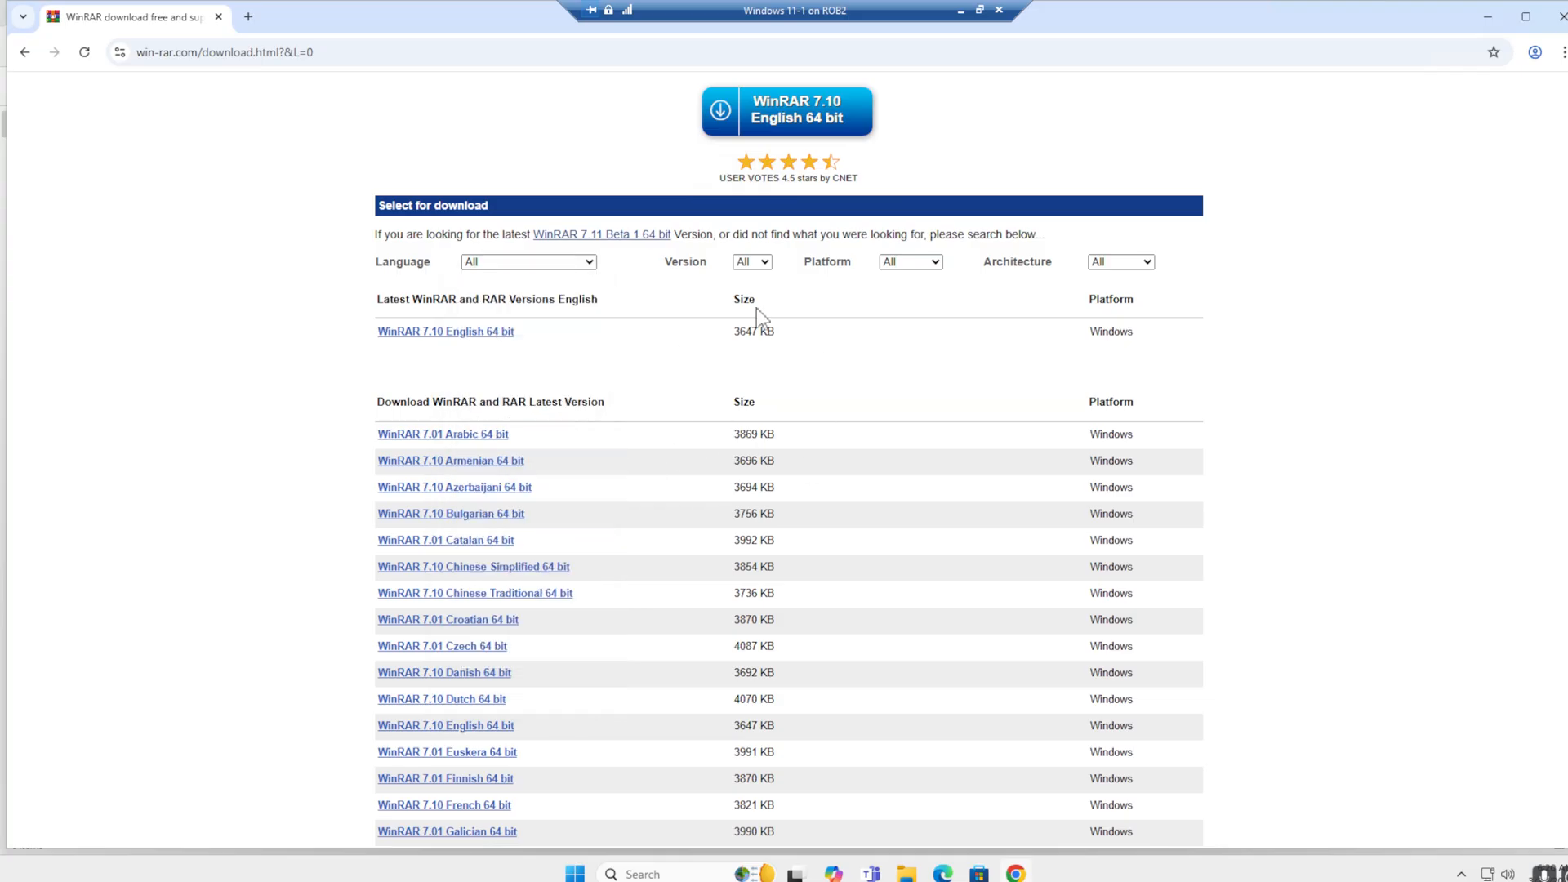
click(751, 262)
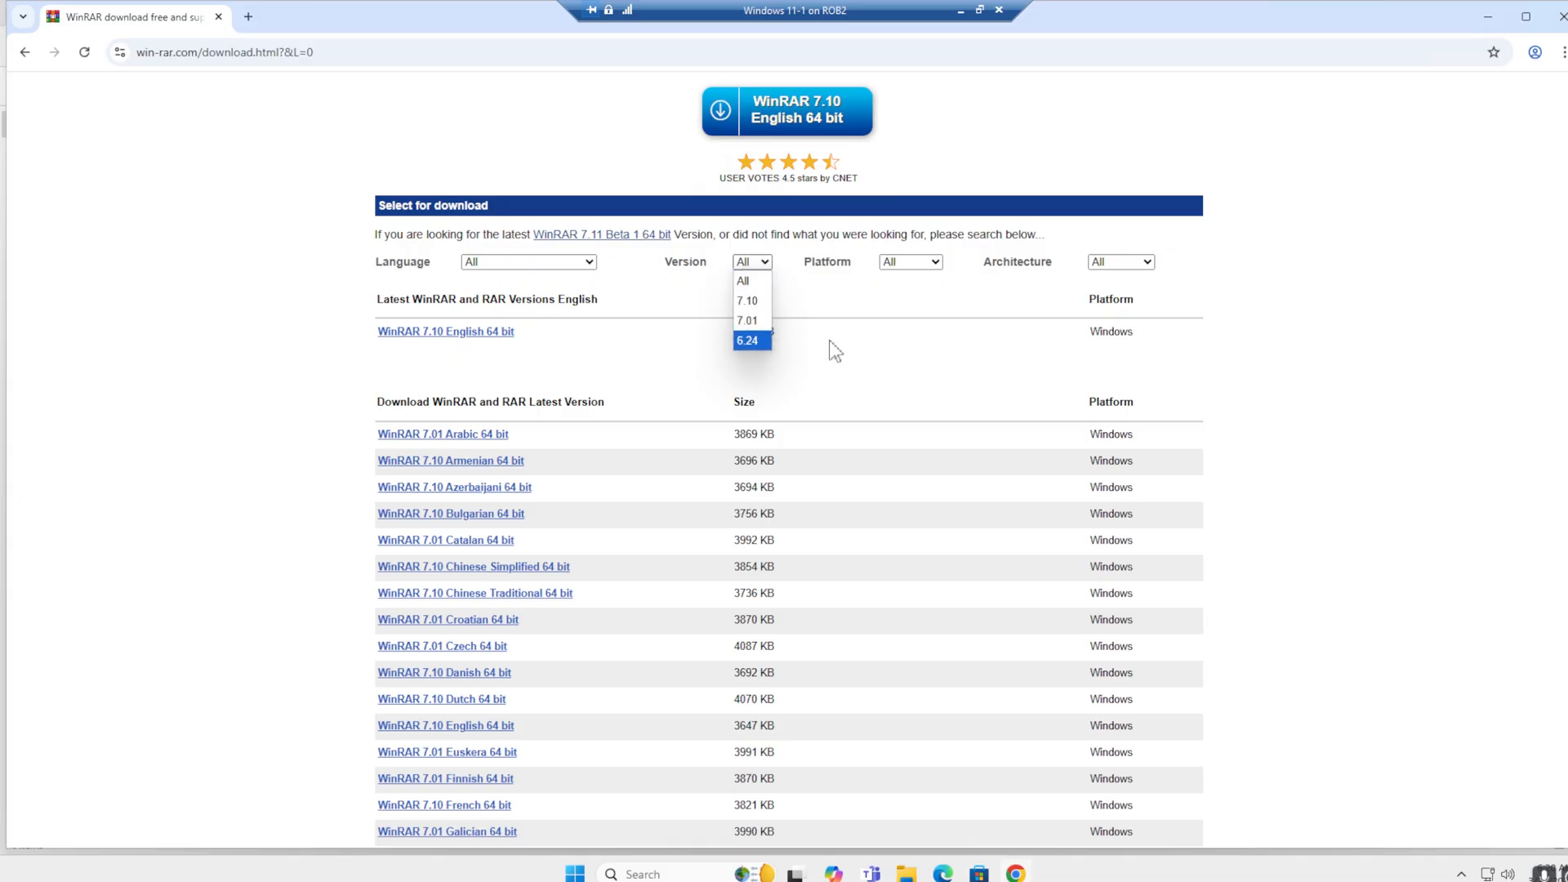
click(909, 261)
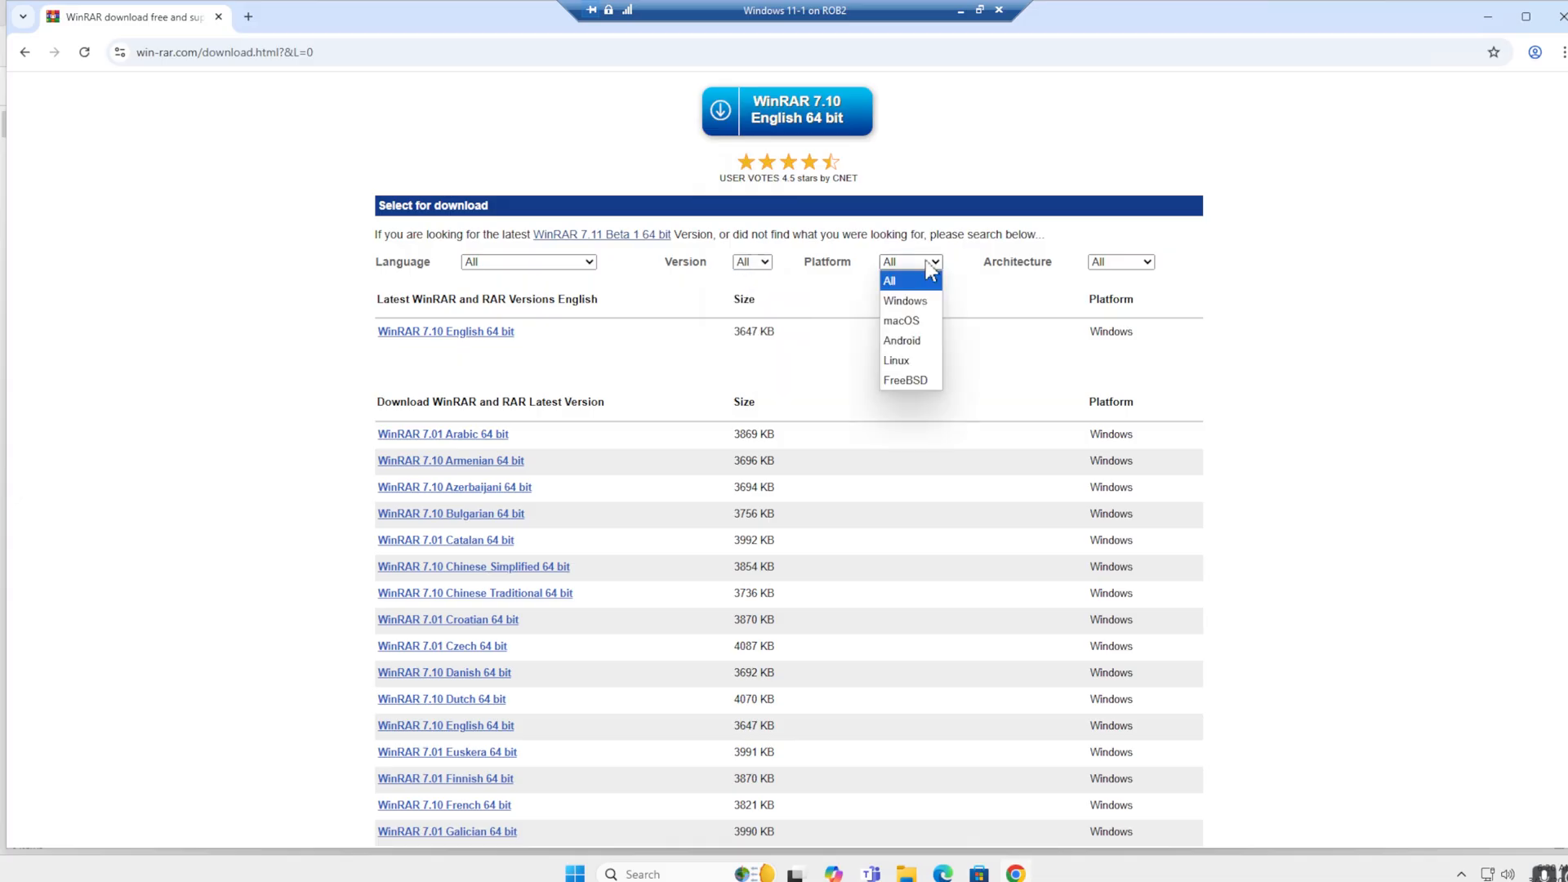
click(1119, 262)
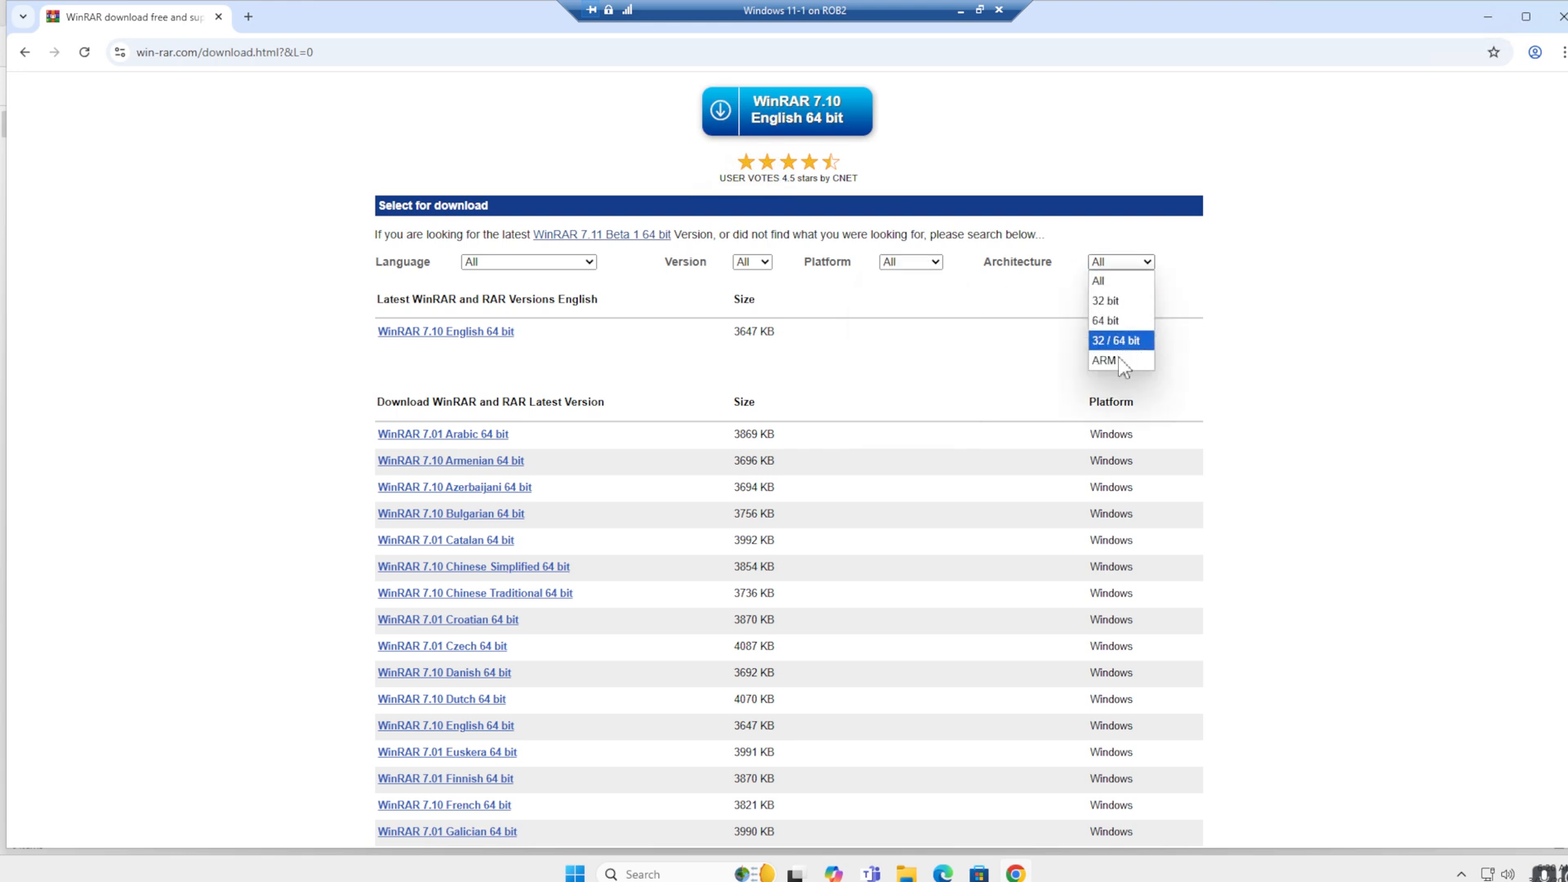
mouse_move(1106, 320)
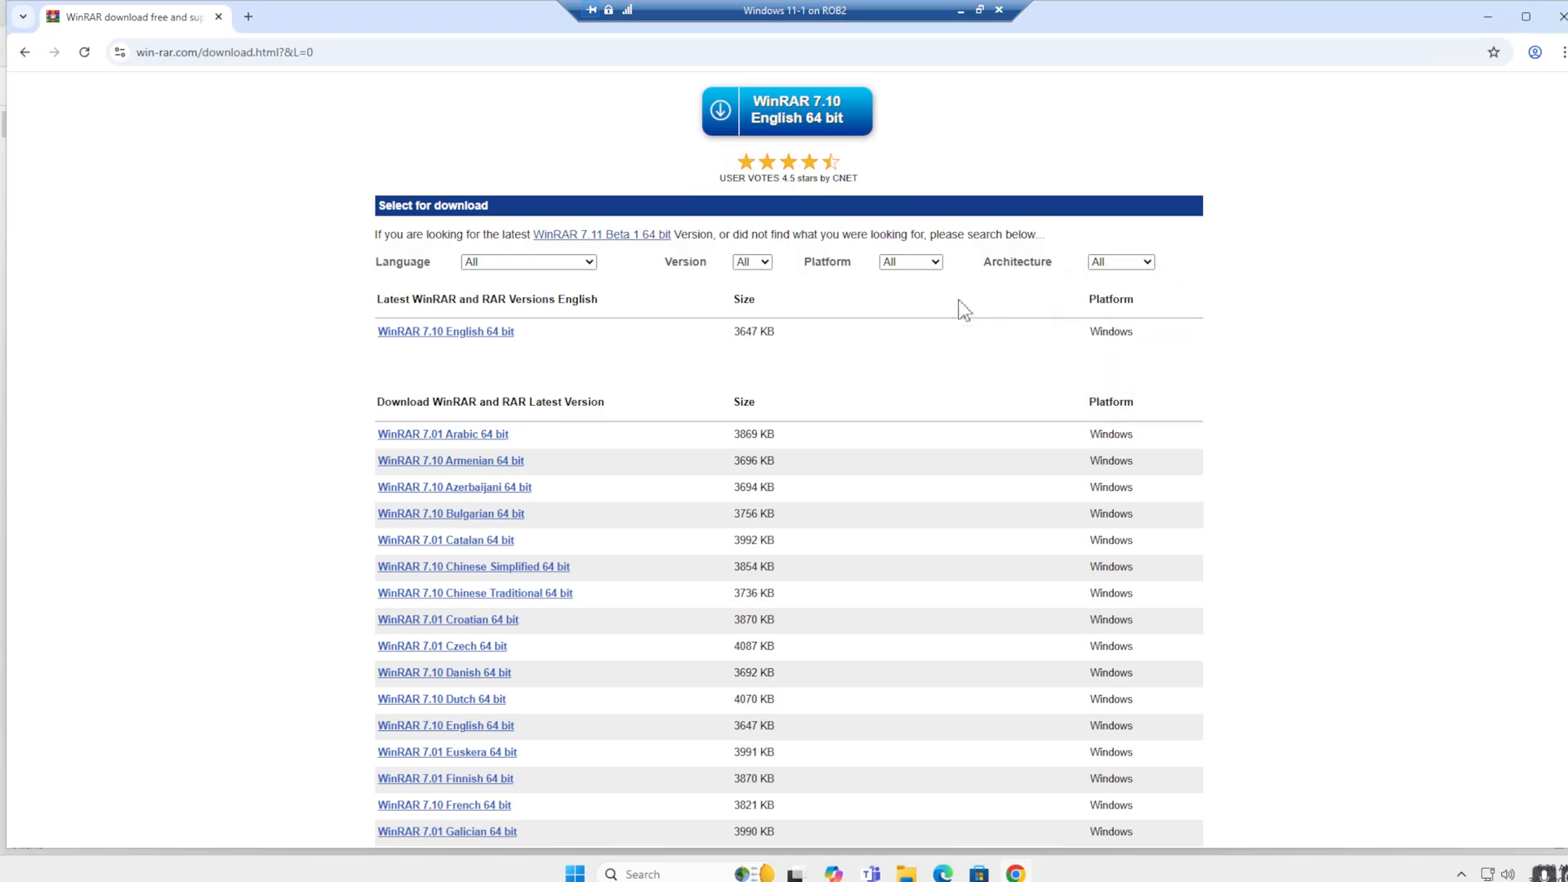
mouse_move(615, 178)
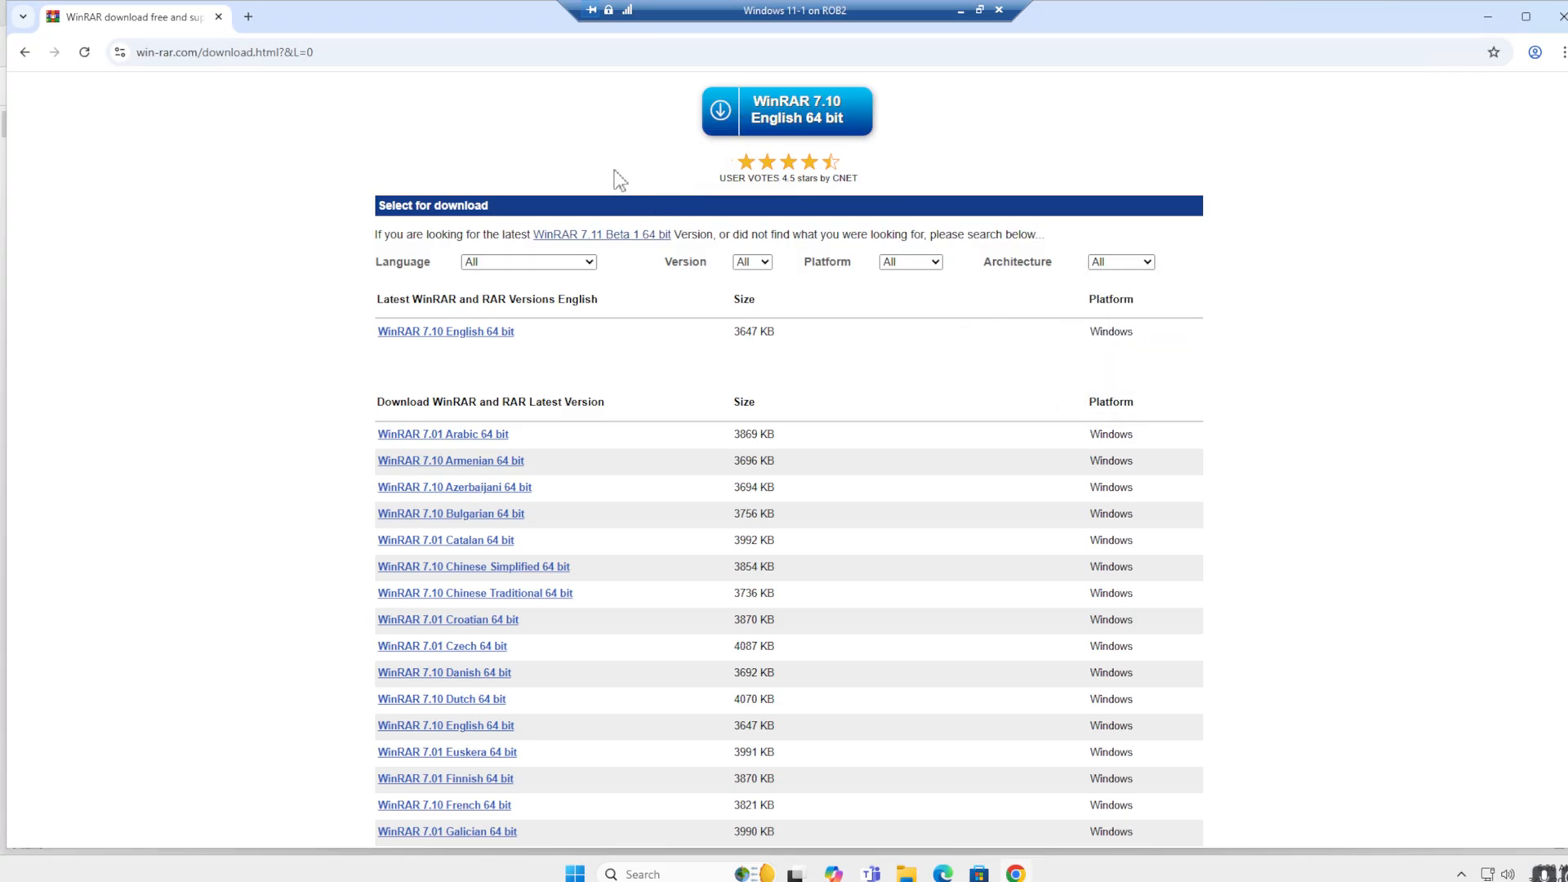
mouse_move(584, 189)
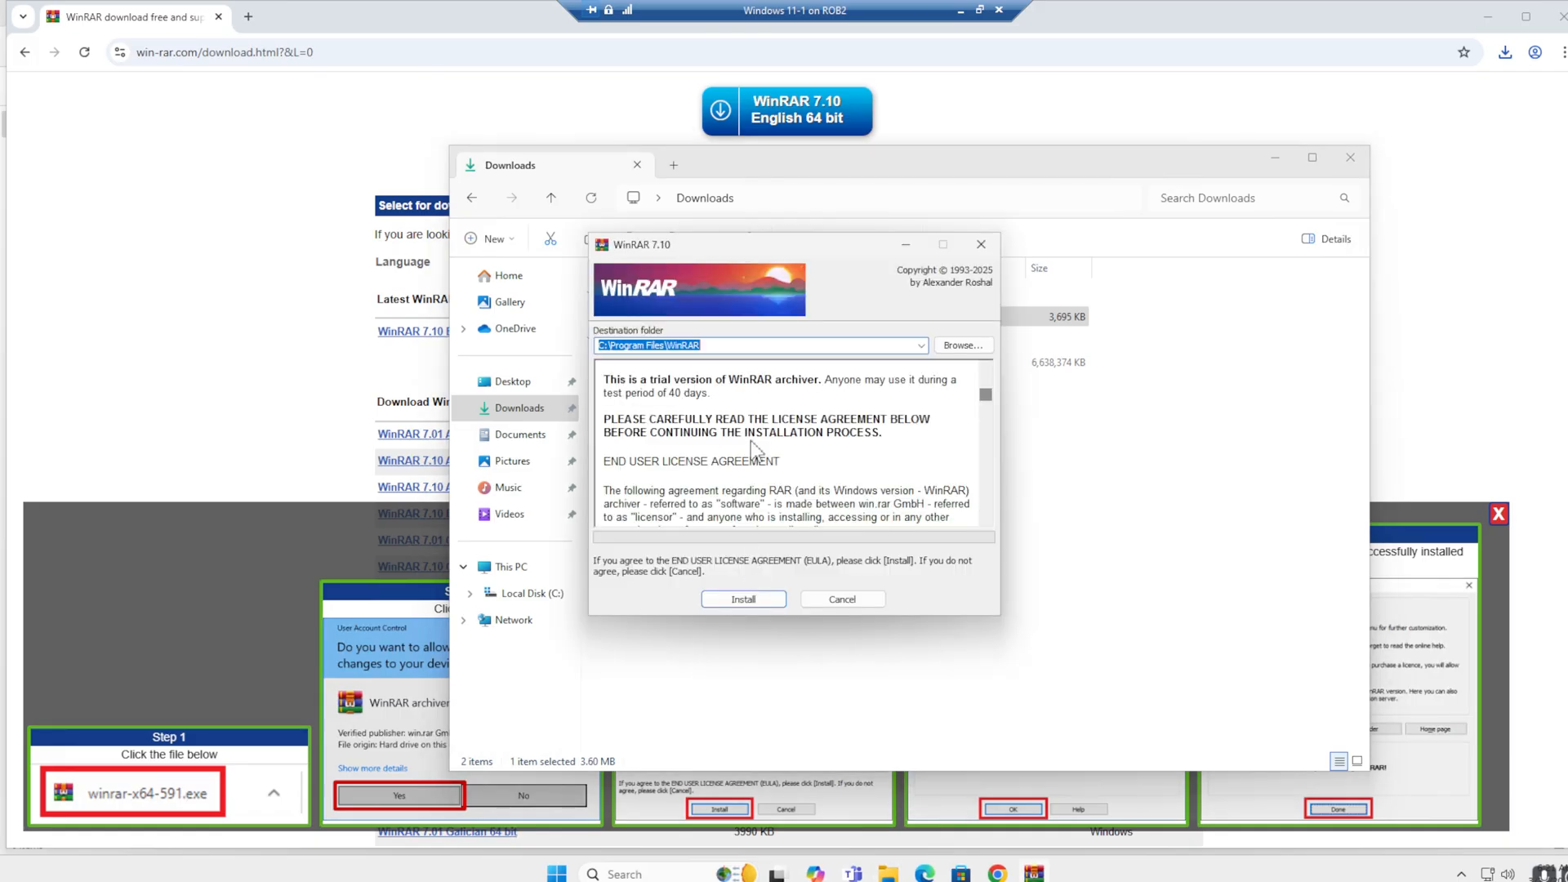
Step: Install WinRAR 7.10 to C:\Program Files\WinRAR with default integration and close the setup
click(742, 599)
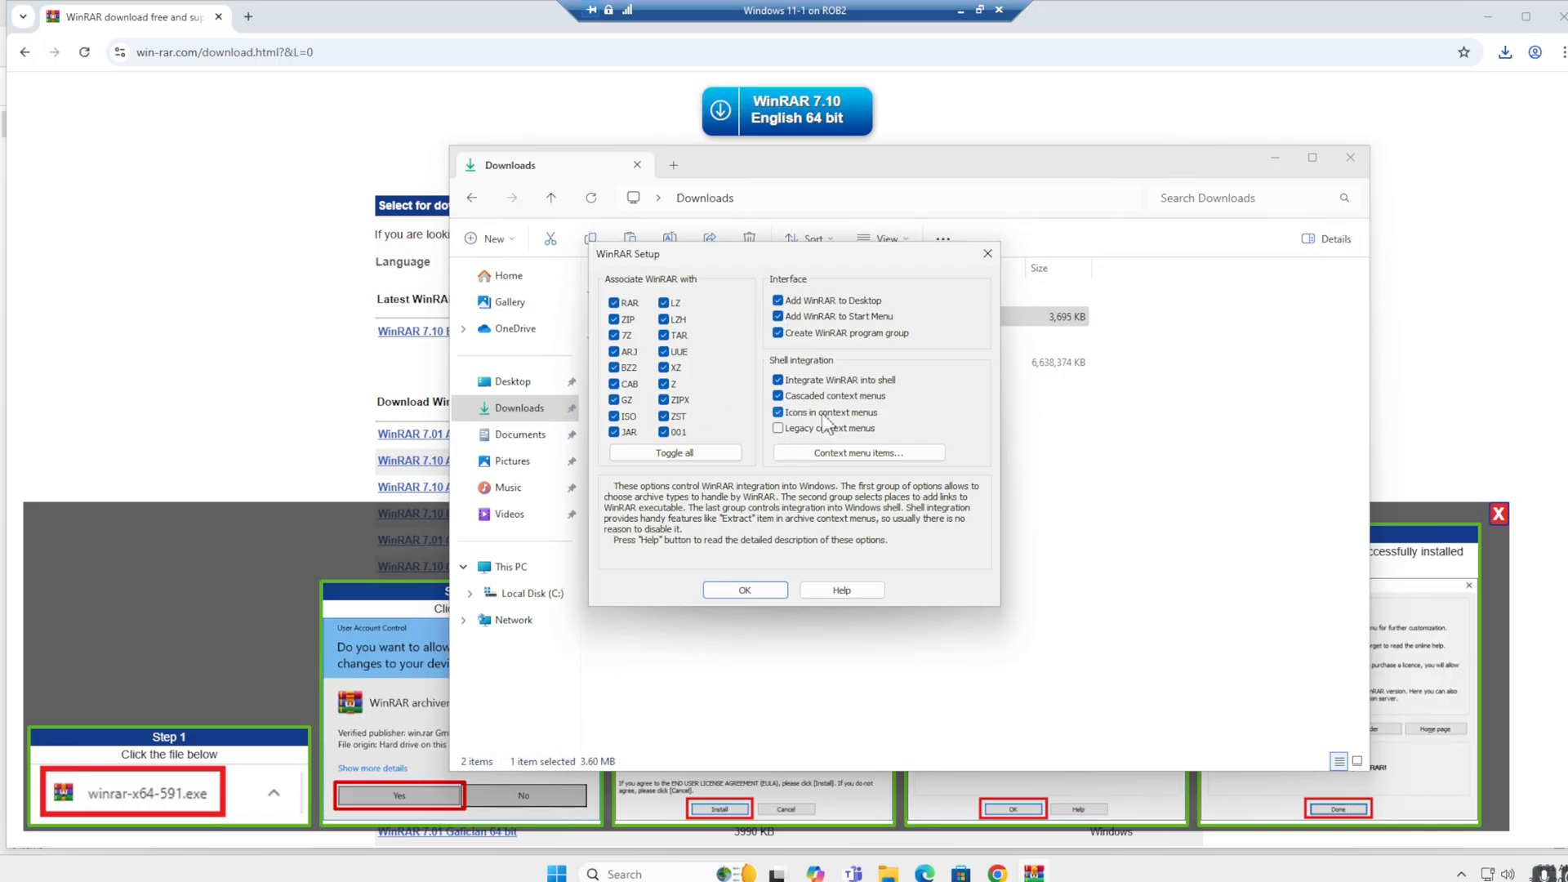
click(745, 589)
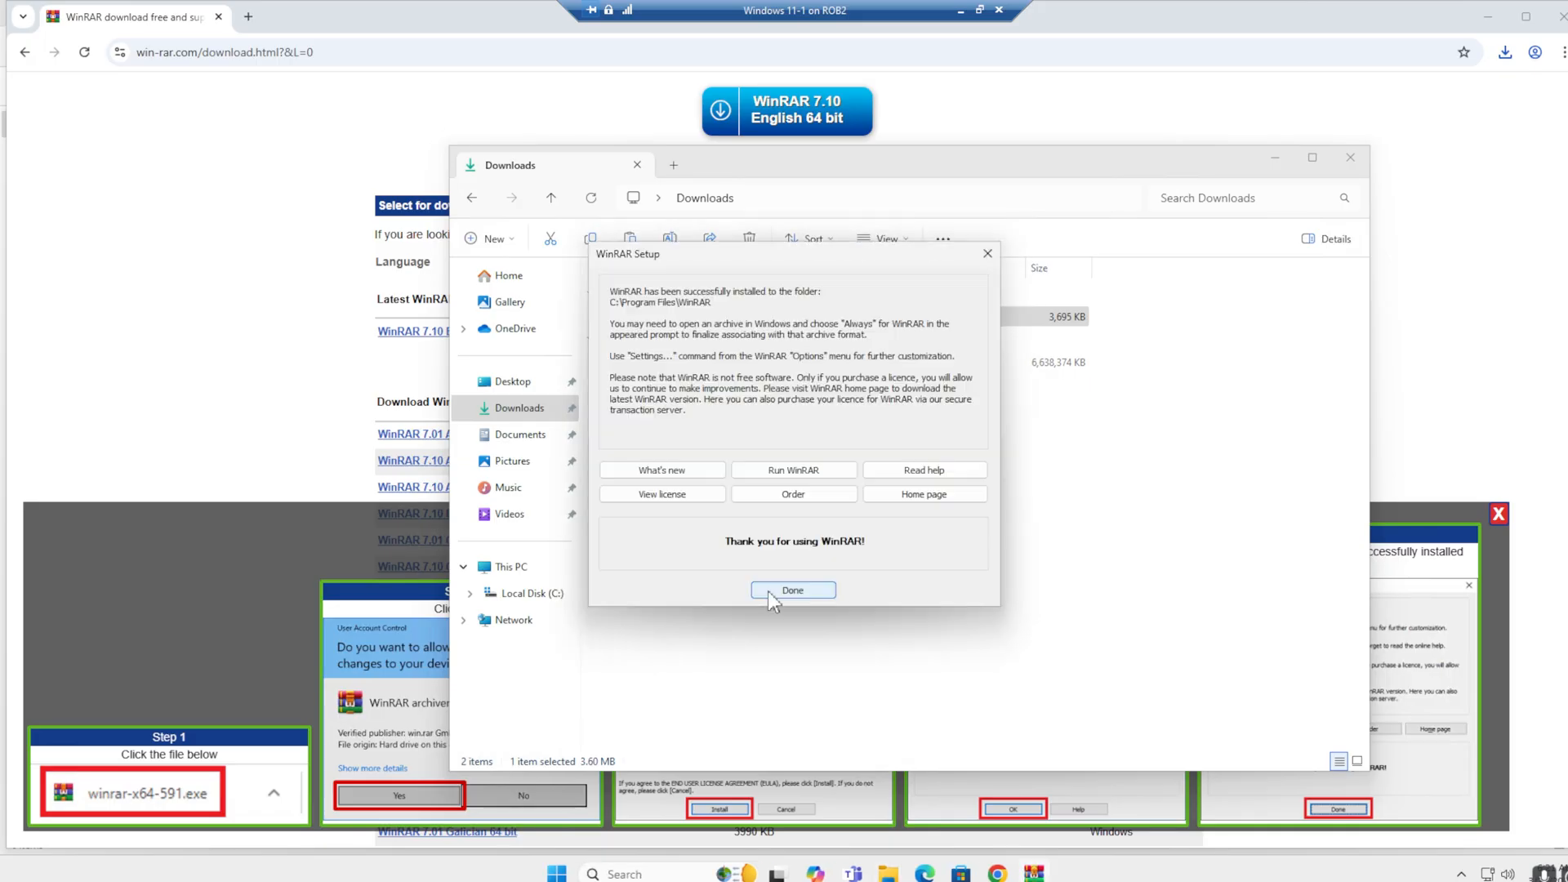
click(792, 590)
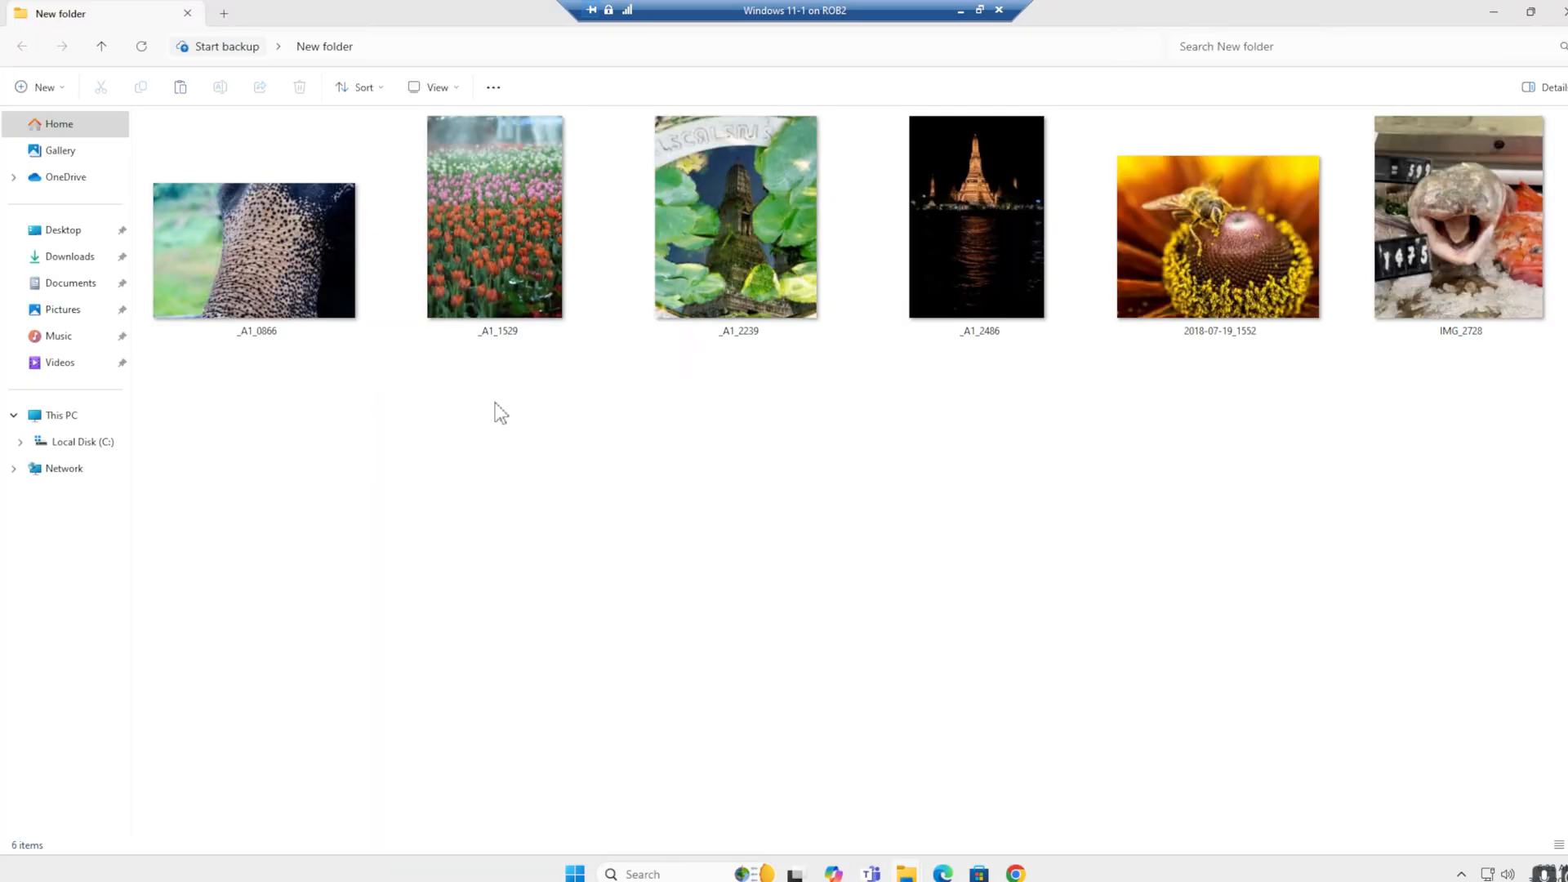
Step: Select _A1_1529, _A1_2239 and IMG_2728 together and bring up their context menu
click(497, 217)
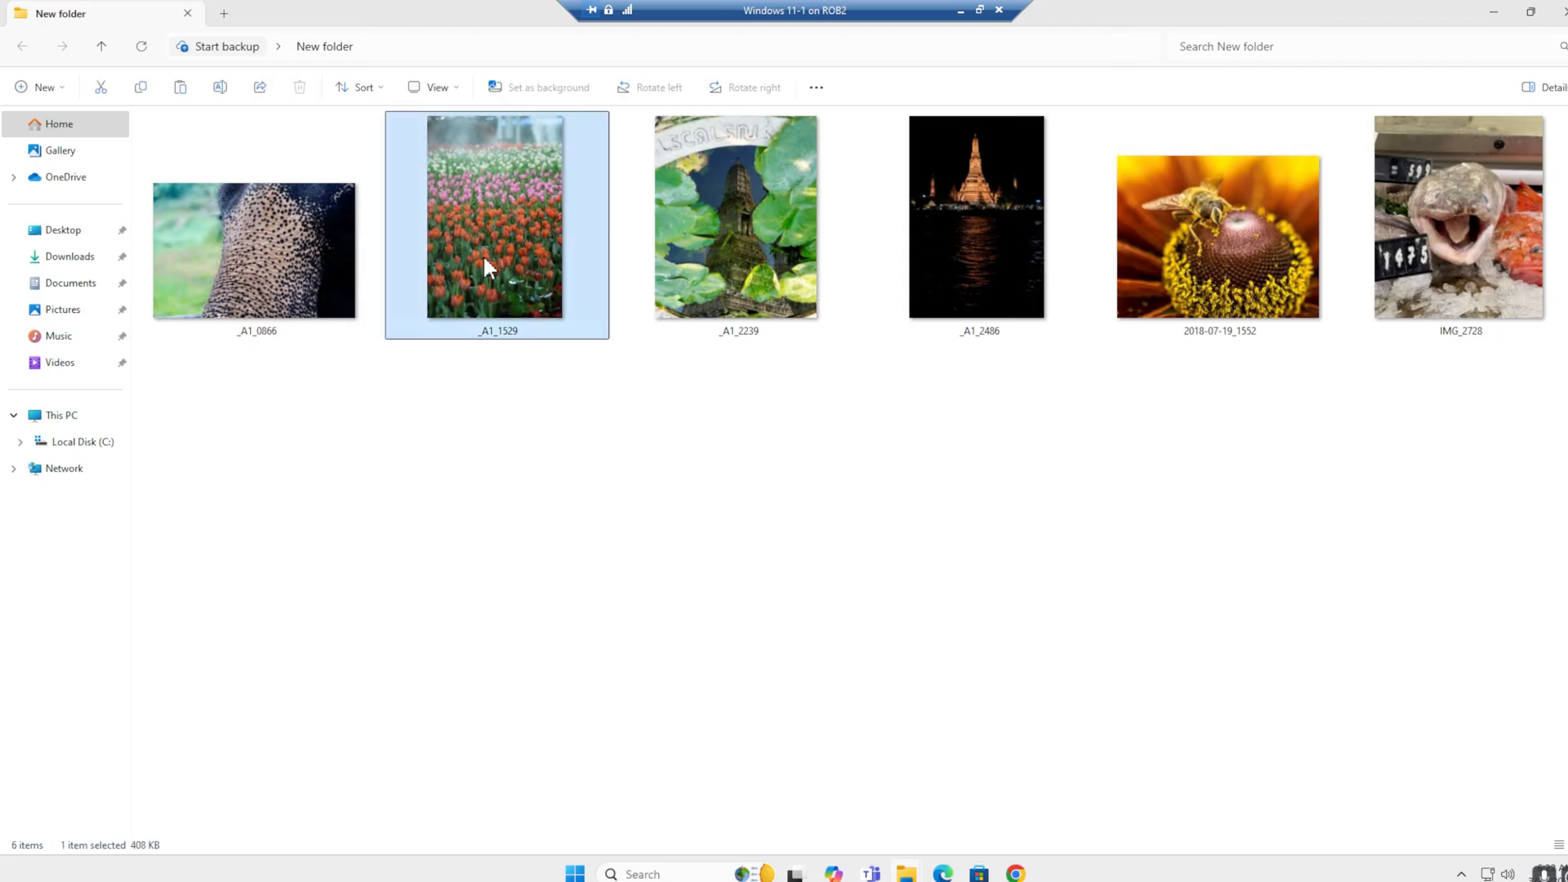
click(738, 215)
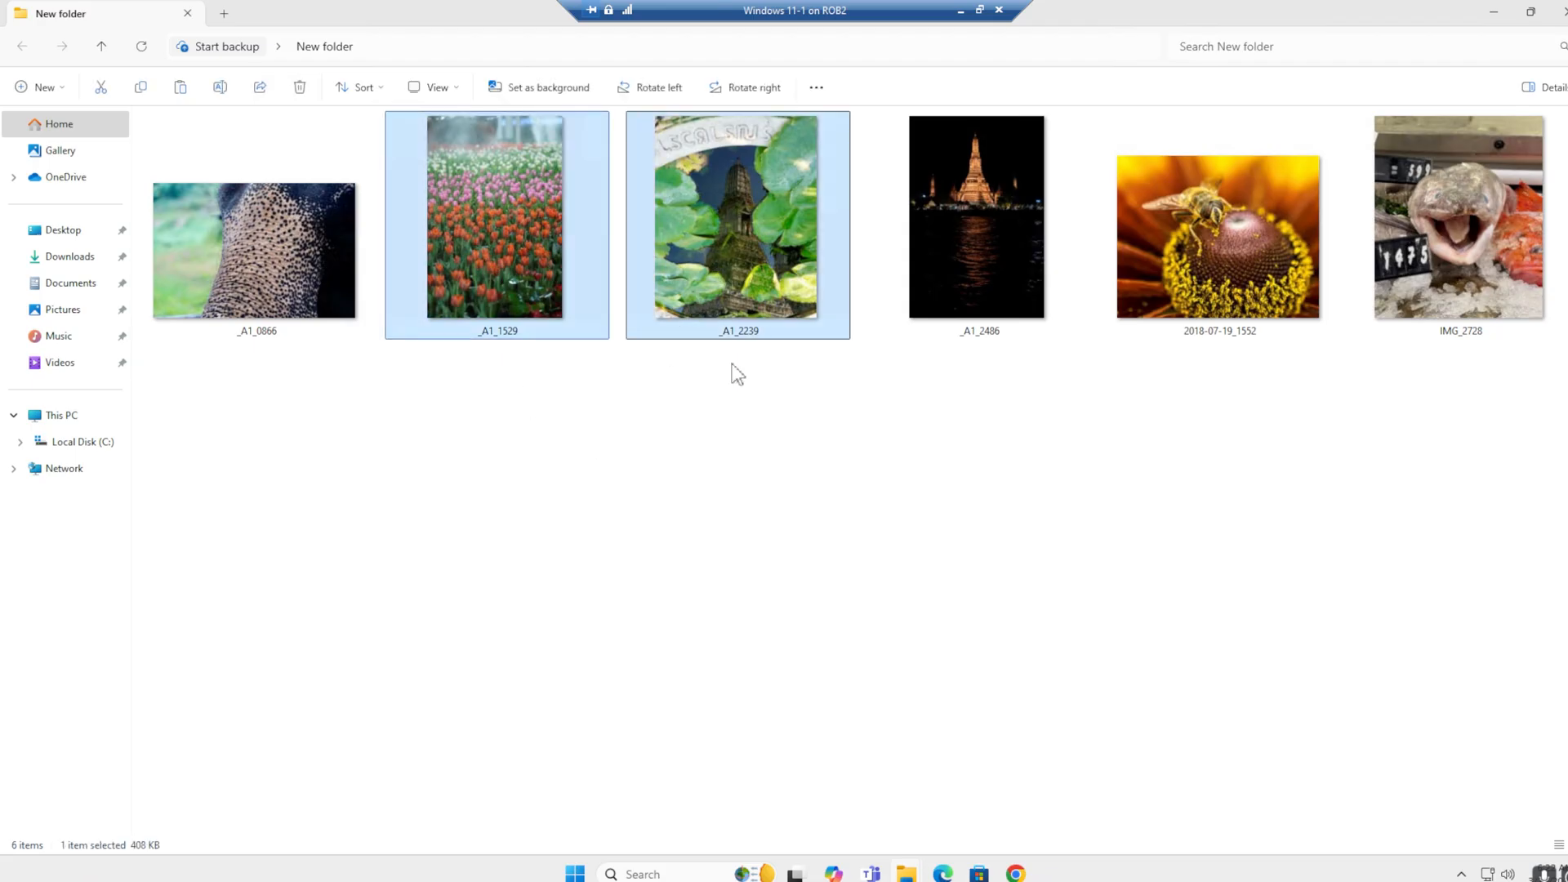
click(1458, 217)
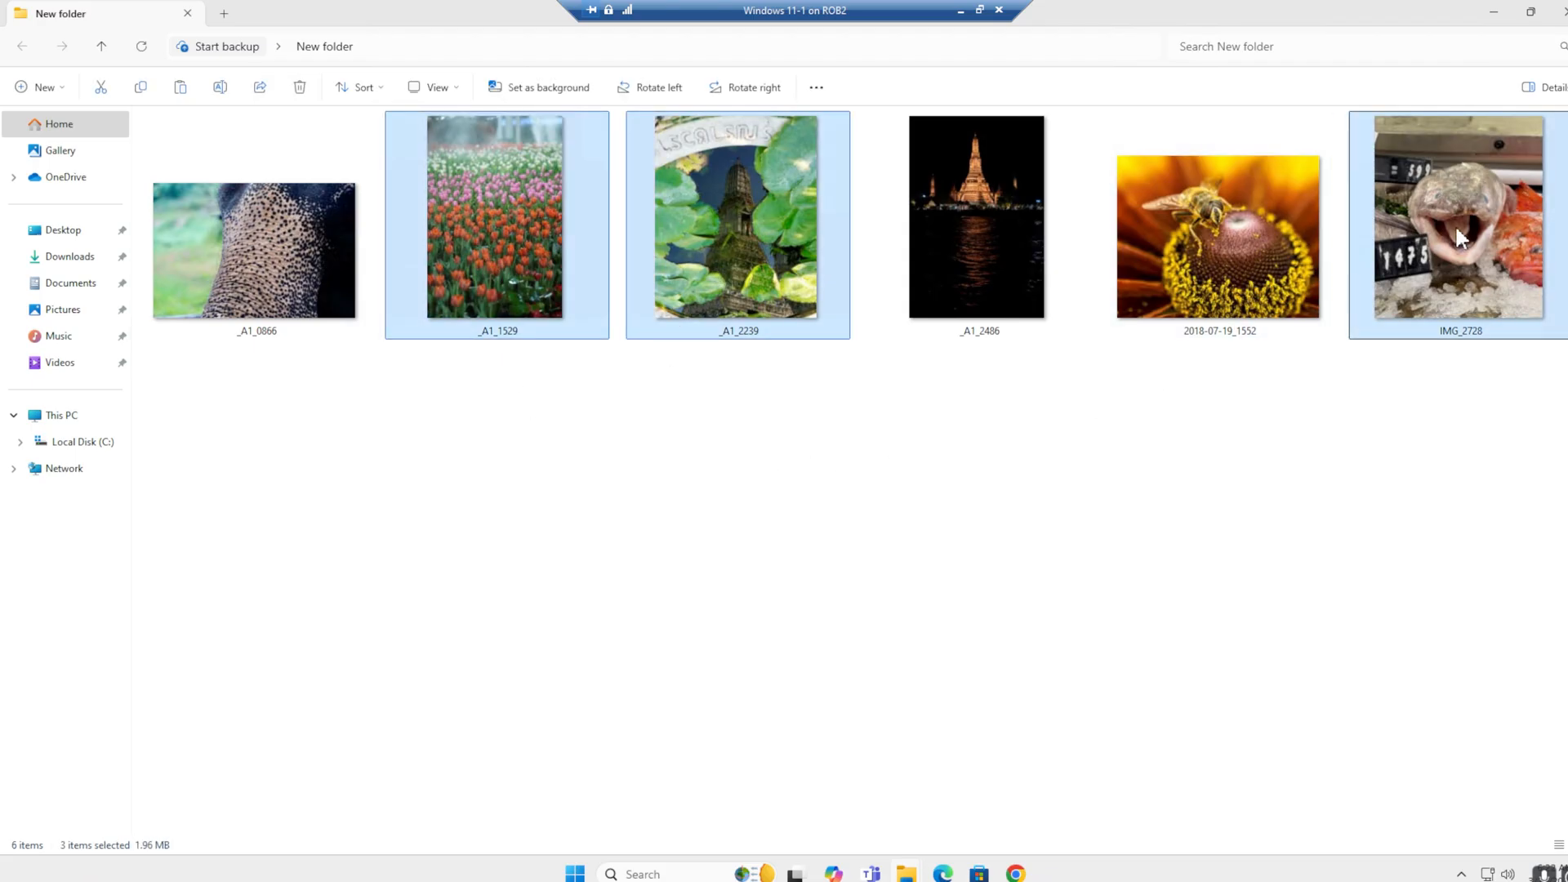
right_click(1461, 217)
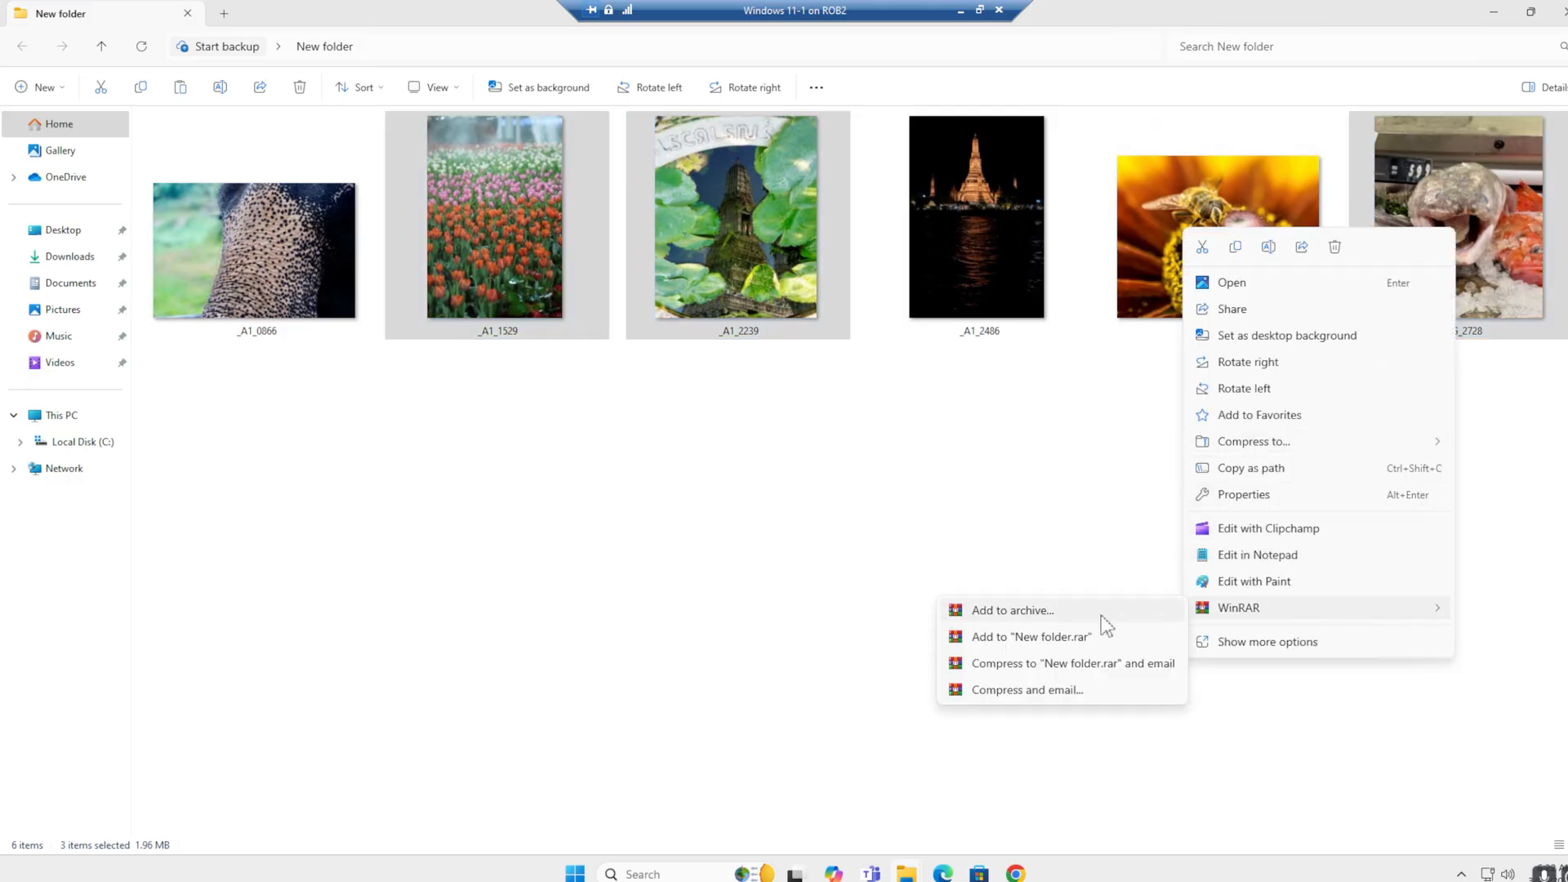
mouse_move(1036, 645)
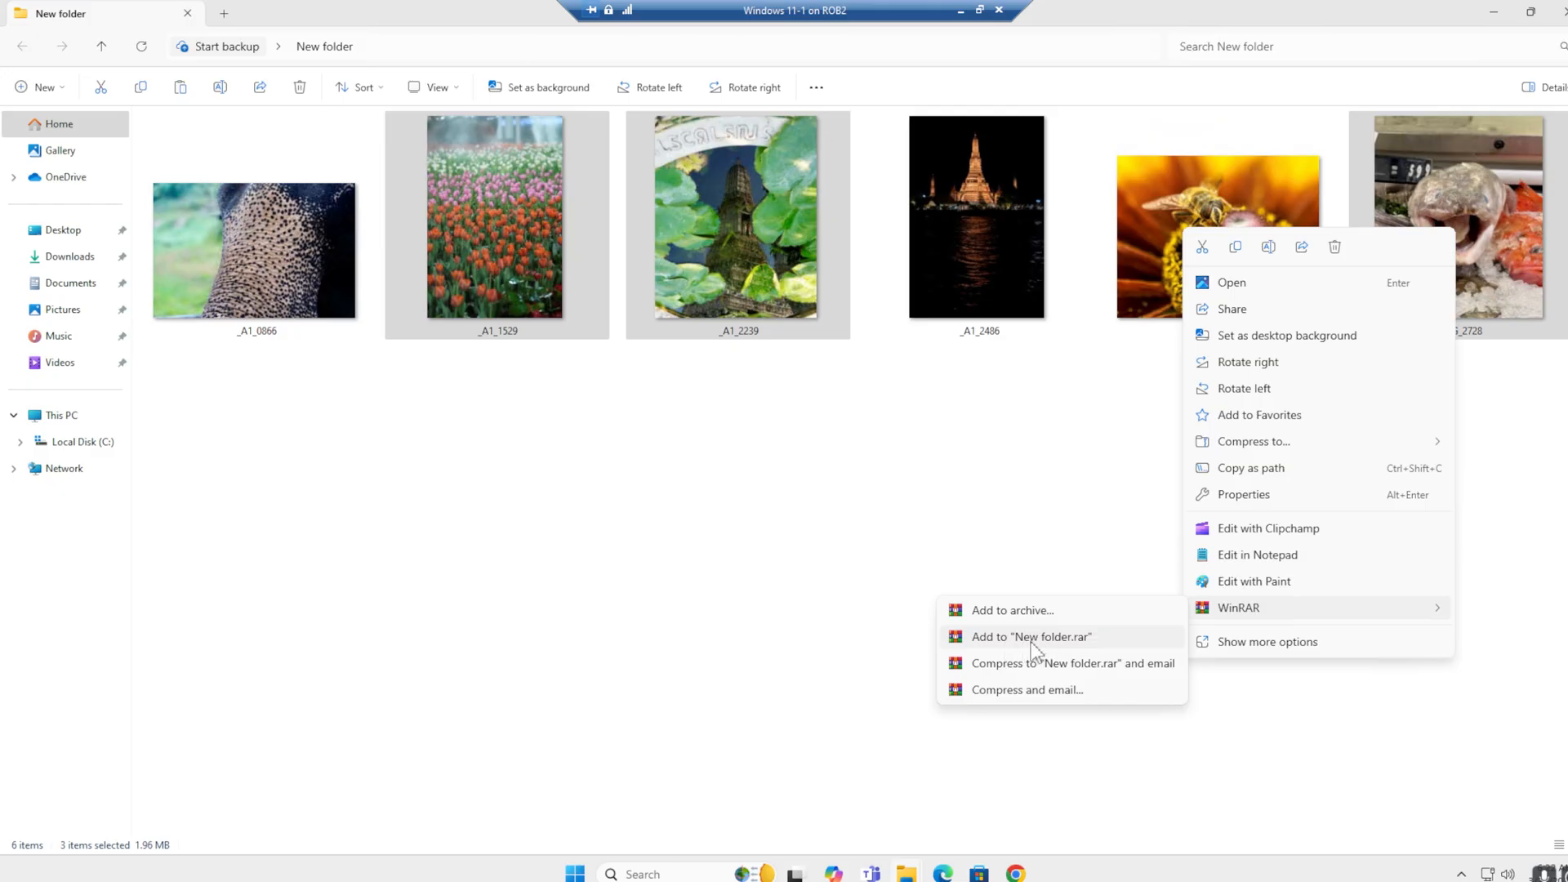
mouse_move(1080, 650)
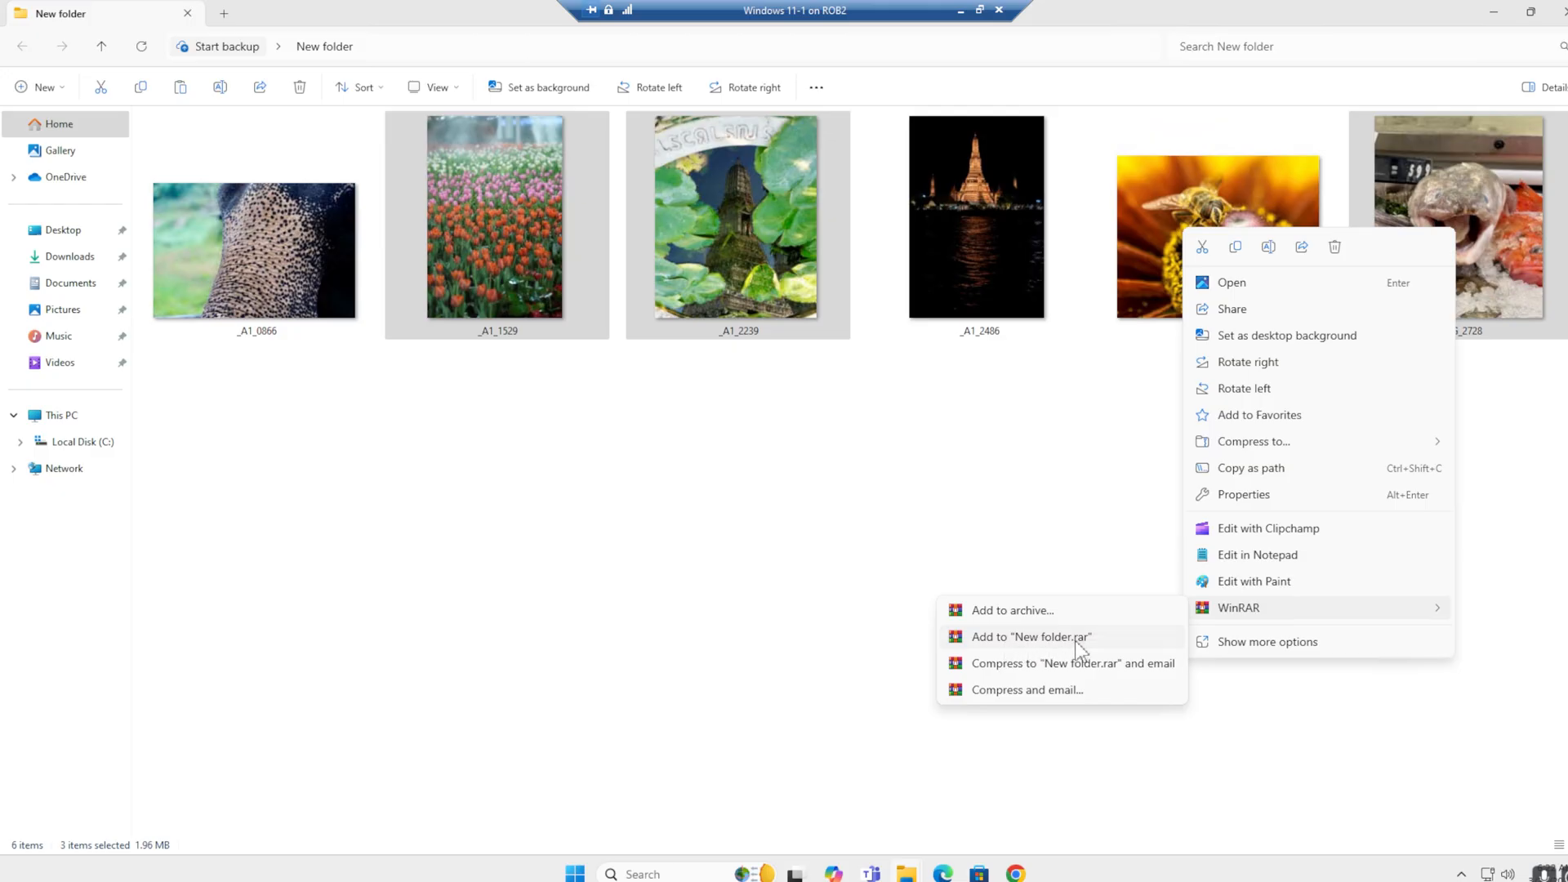
Step: Compress the selected photos into a 'New folder.rar' archive via WinRAR's Add to command
click(1031, 635)
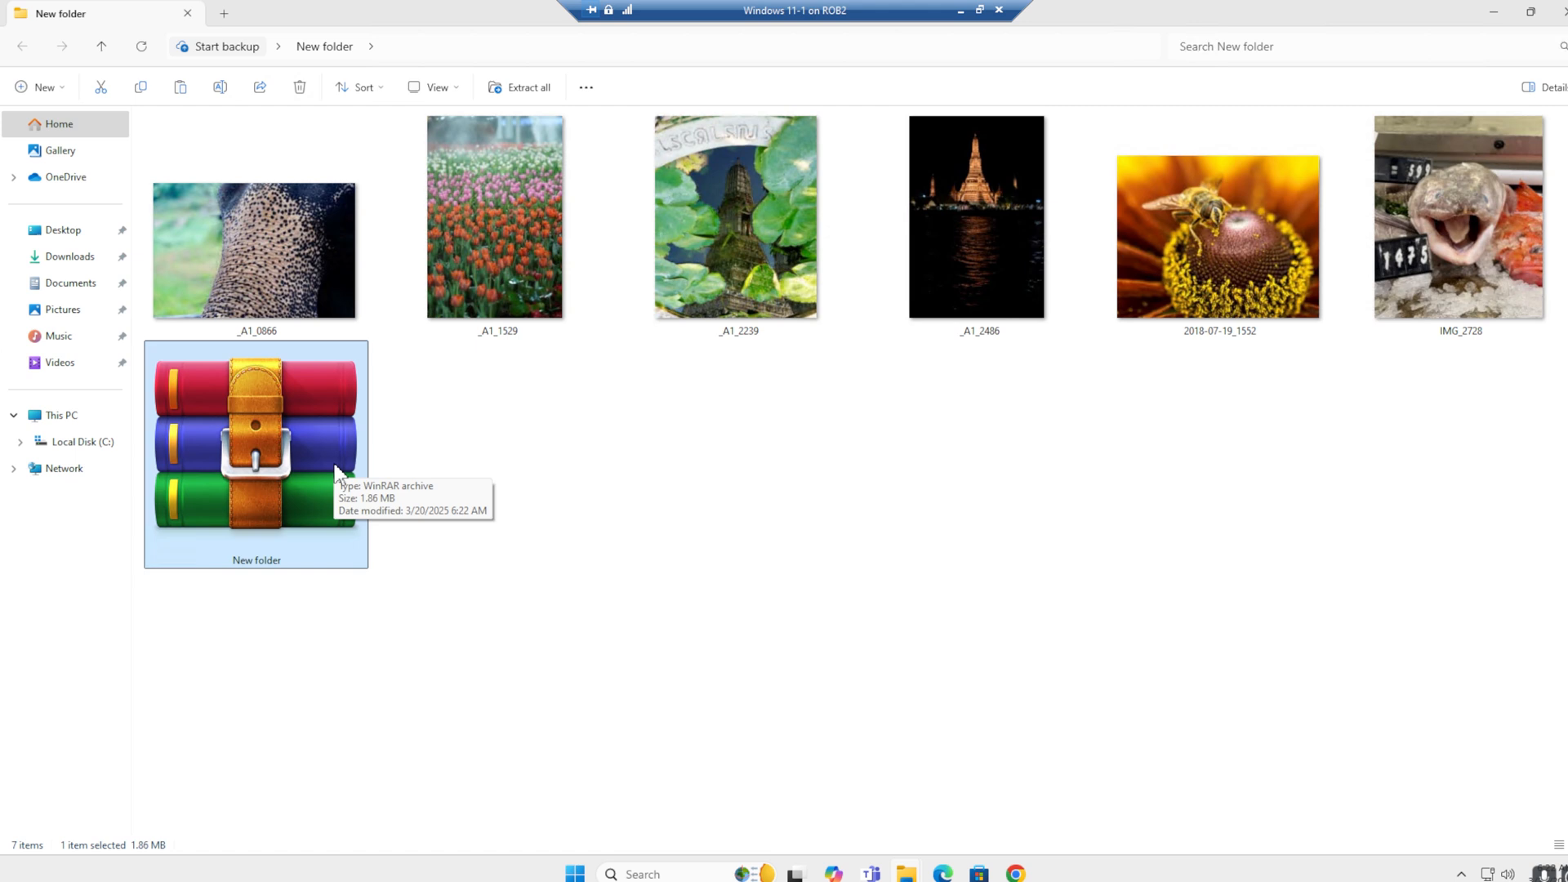
mouse_move(348, 462)
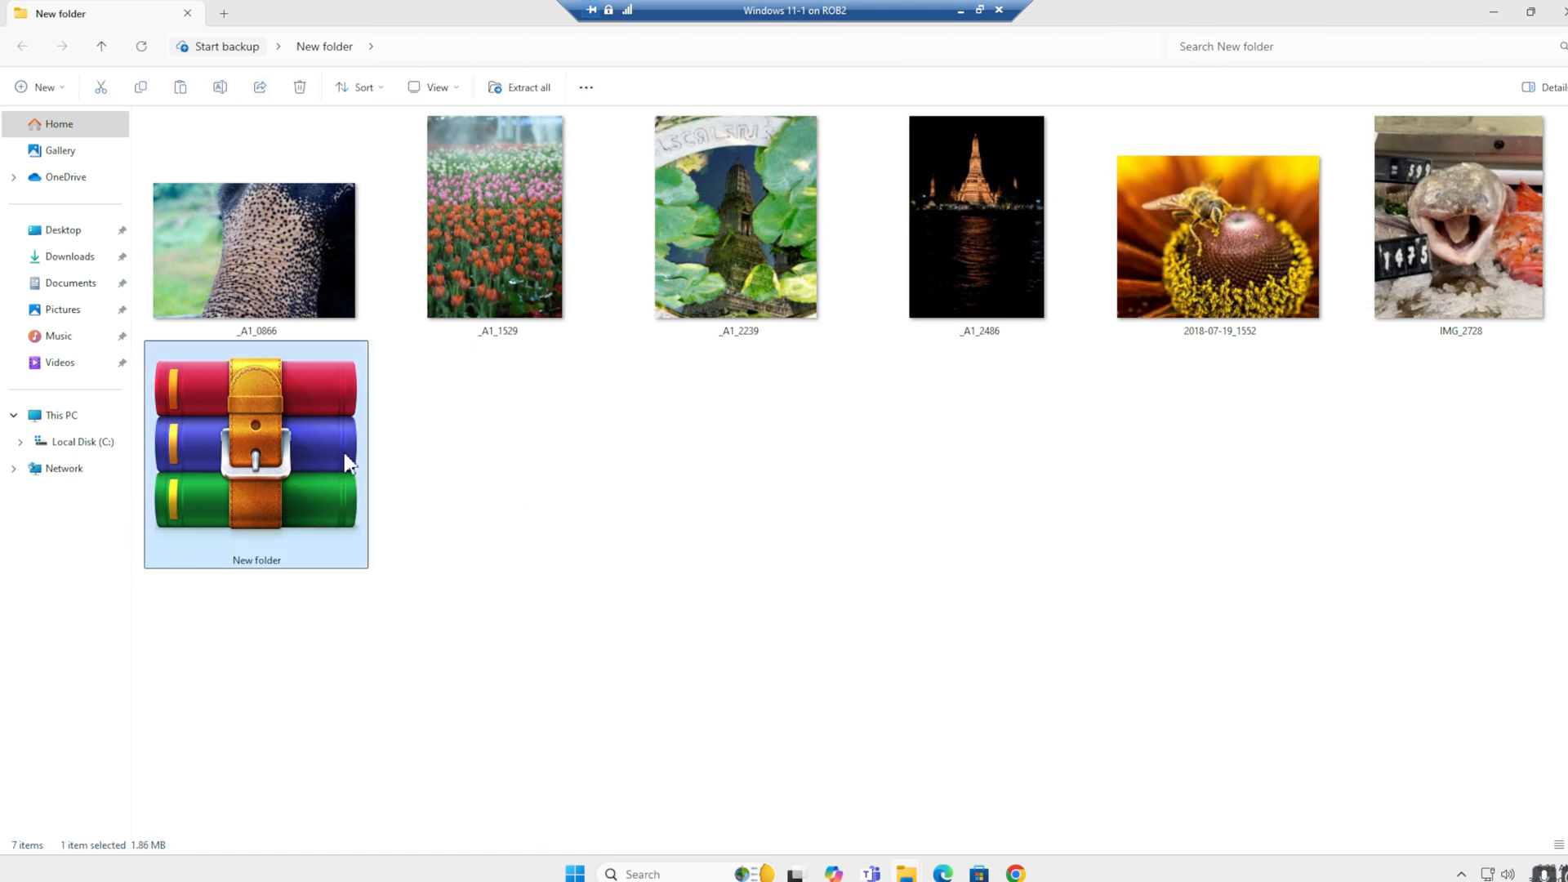
mouse_move(1232, 376)
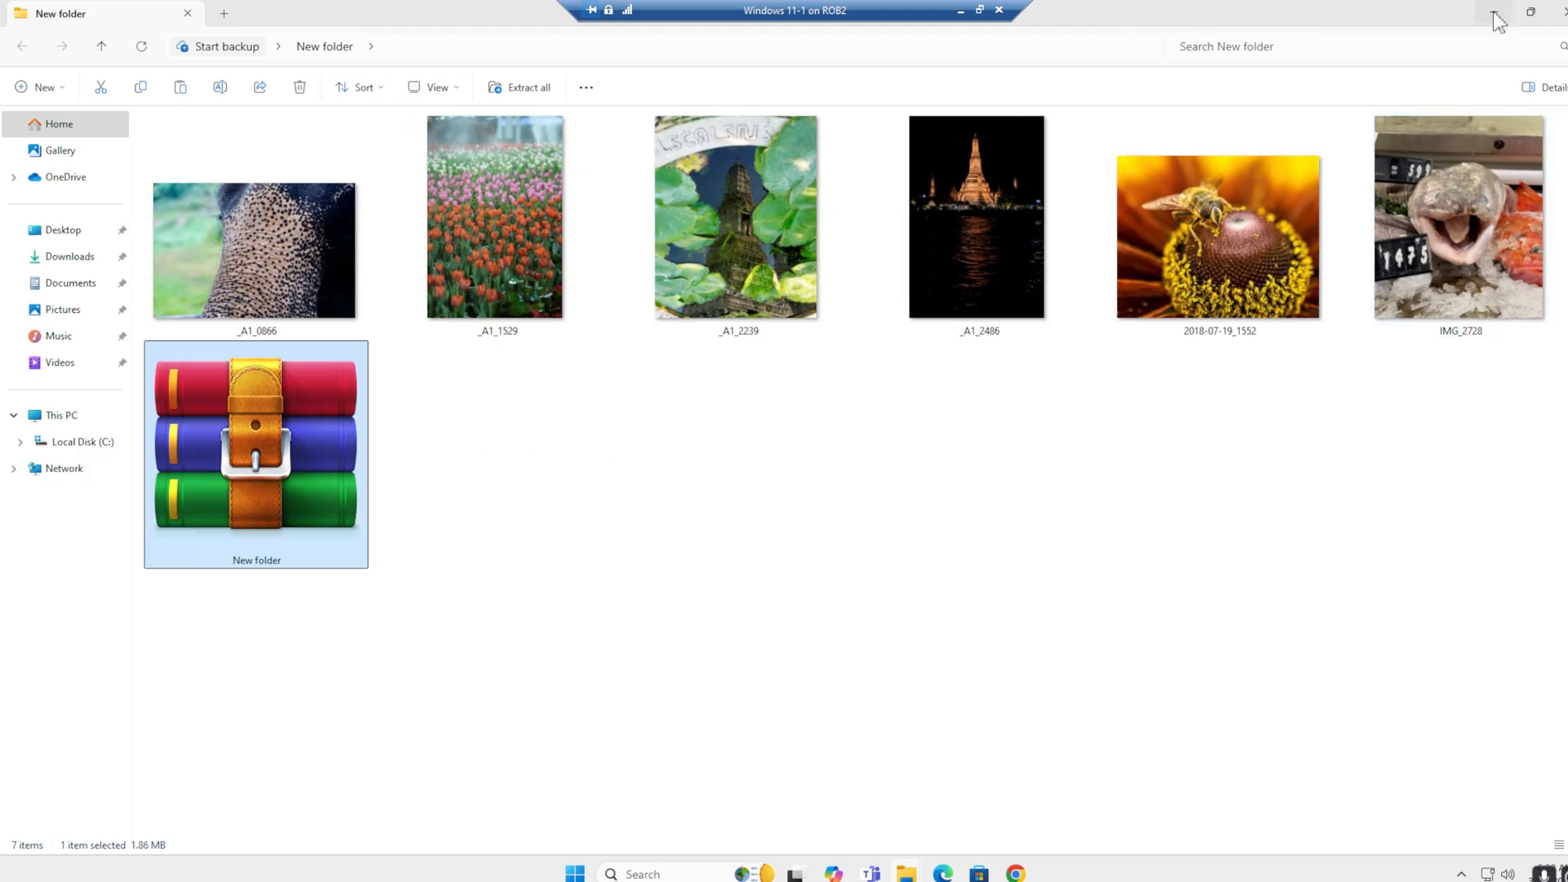
mouse_move(559, 522)
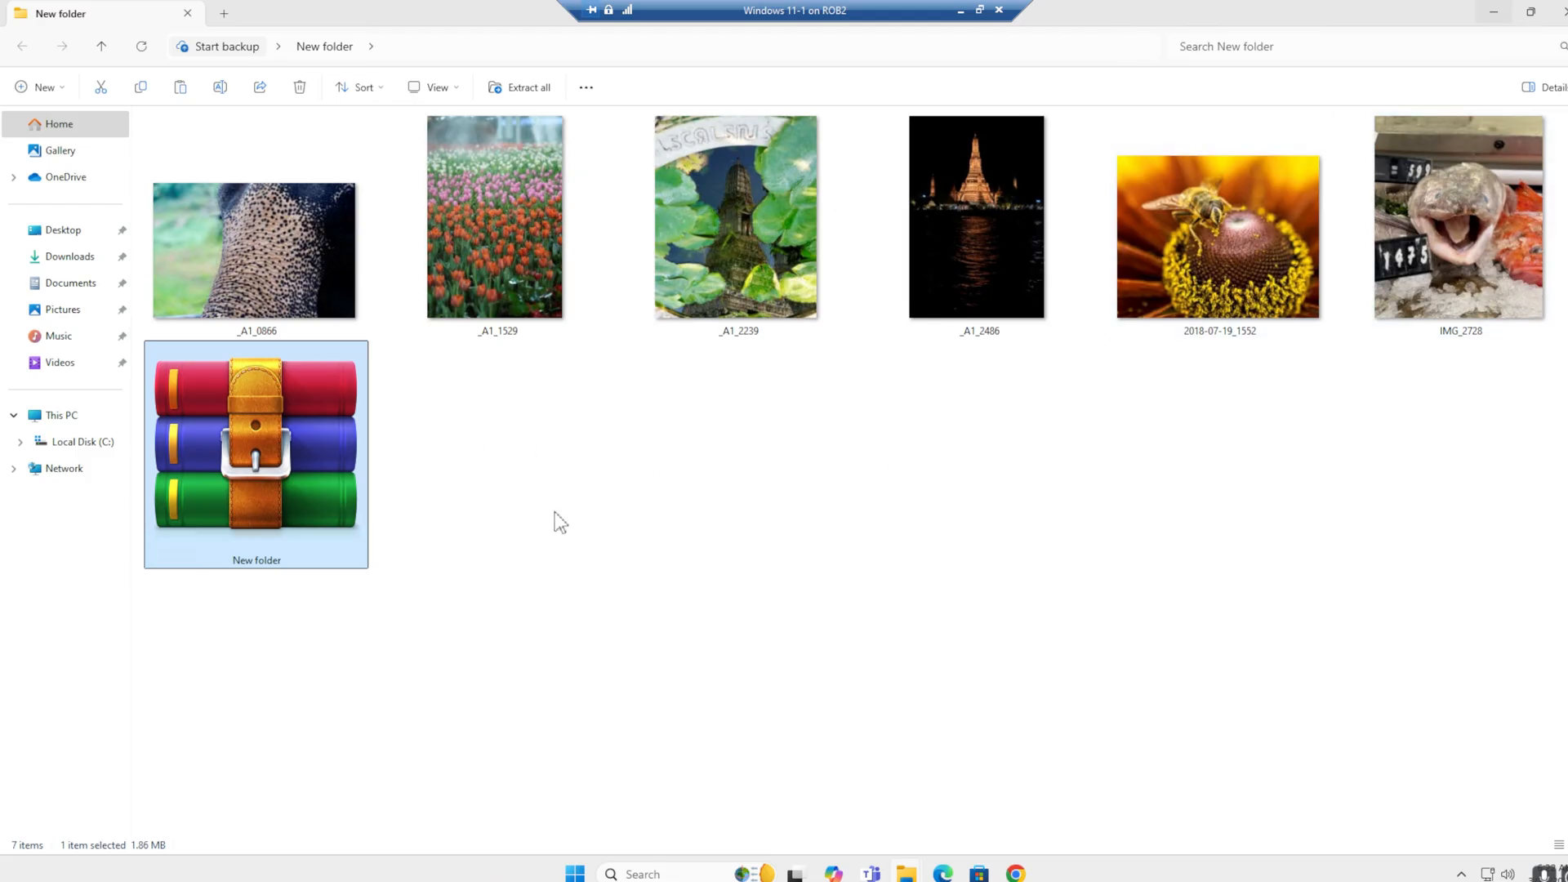
click(911, 492)
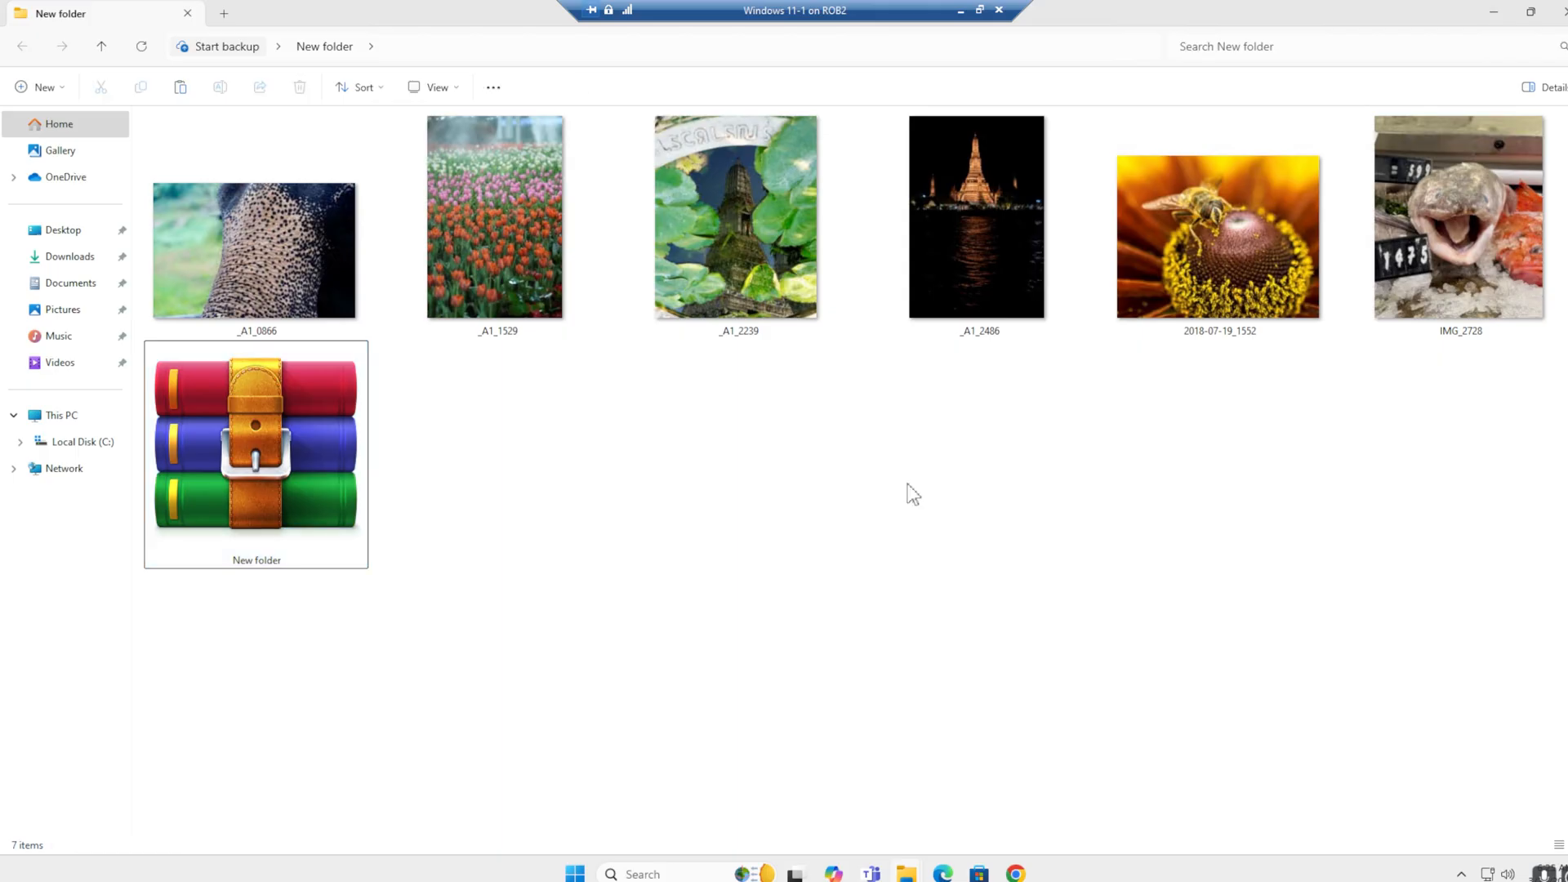